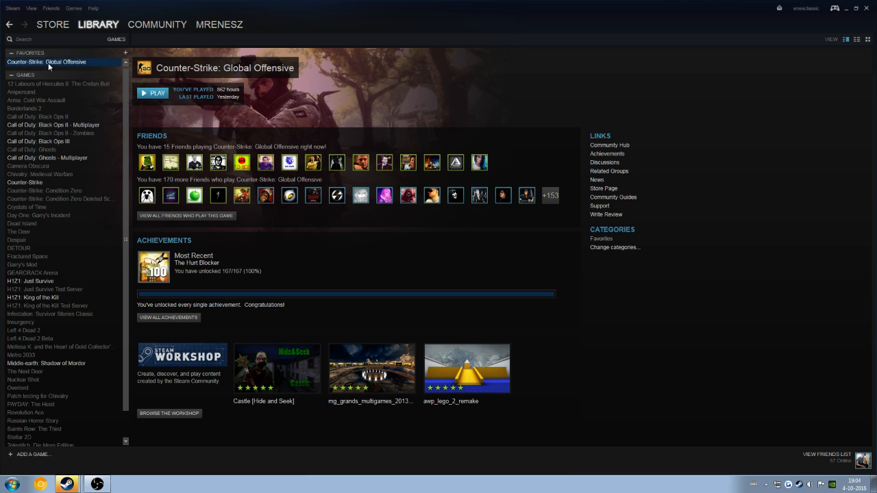
- Disable 'Enable Steam Cloud synchronization' in Counter-Strike: Global Offensive's Updates properties
right_click(47, 61)
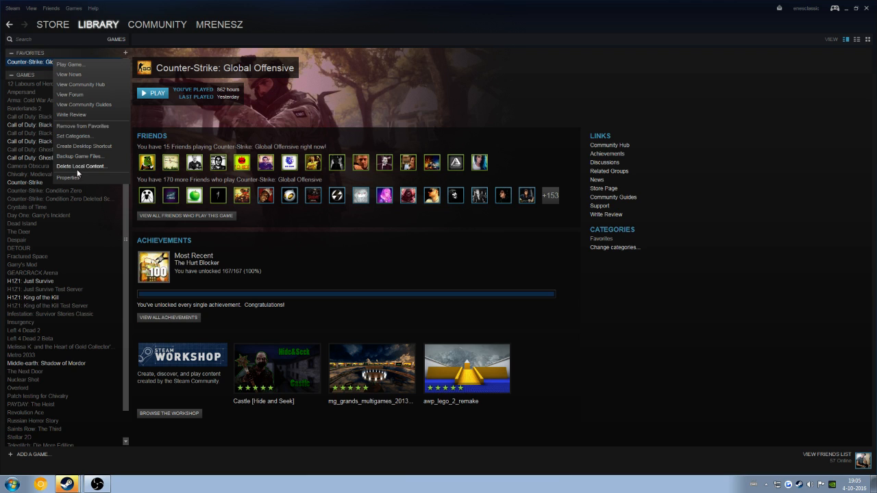
mouse_move(68, 178)
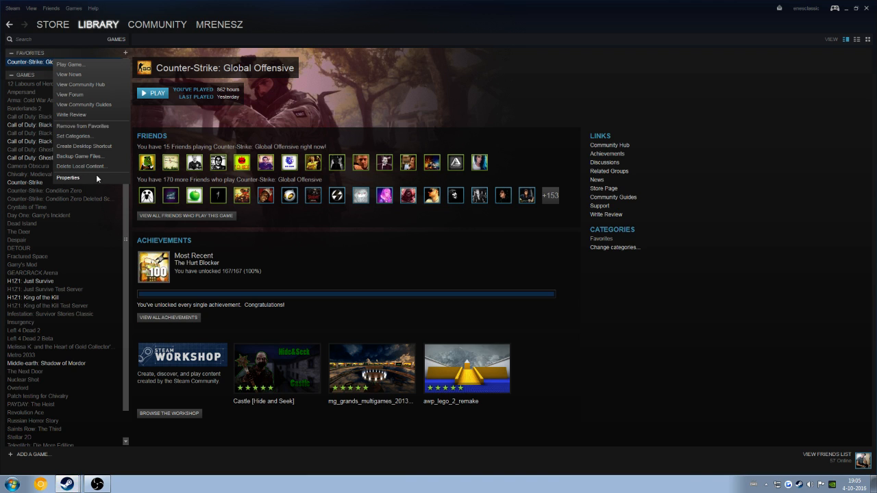
left_click(68, 178)
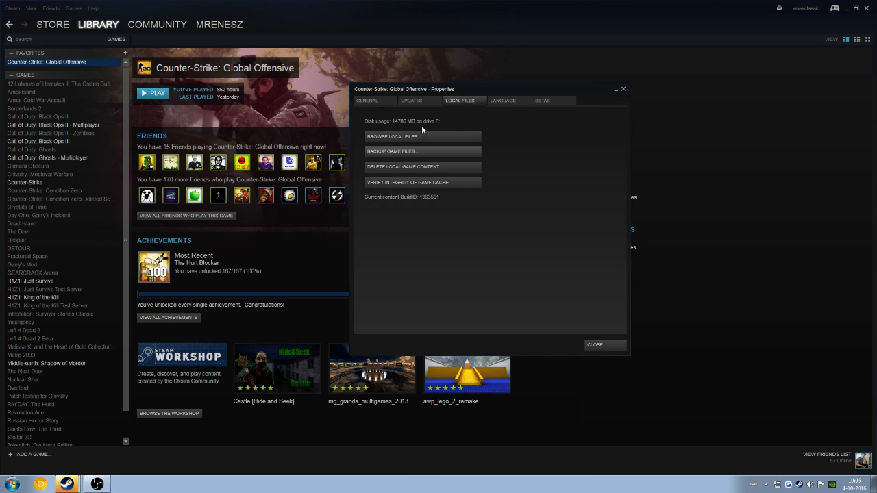
left_click(411, 101)
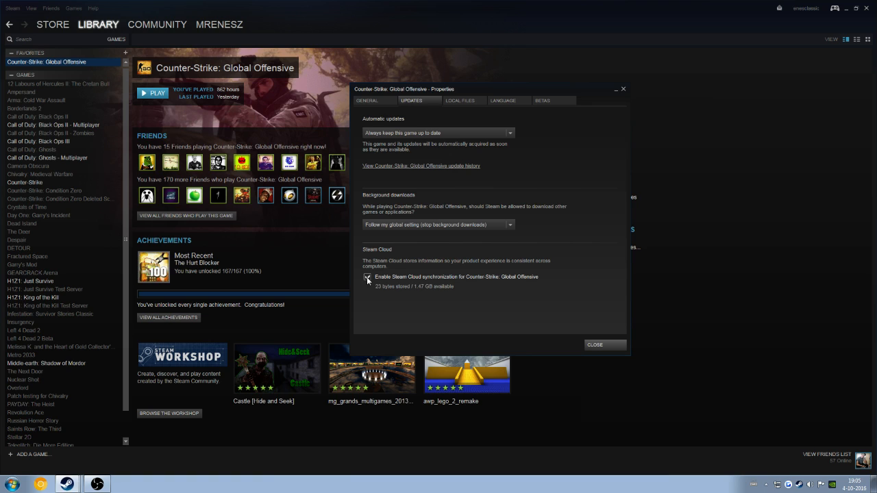
left_click(367, 277)
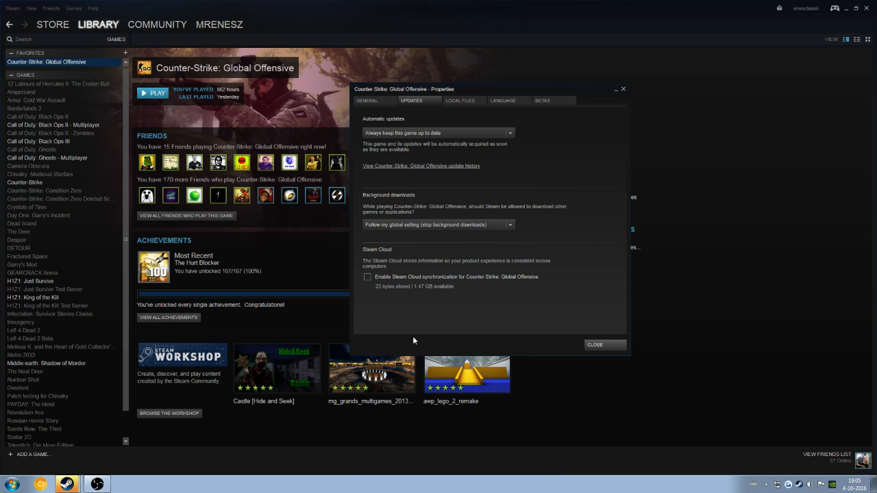
mouse_move(595, 345)
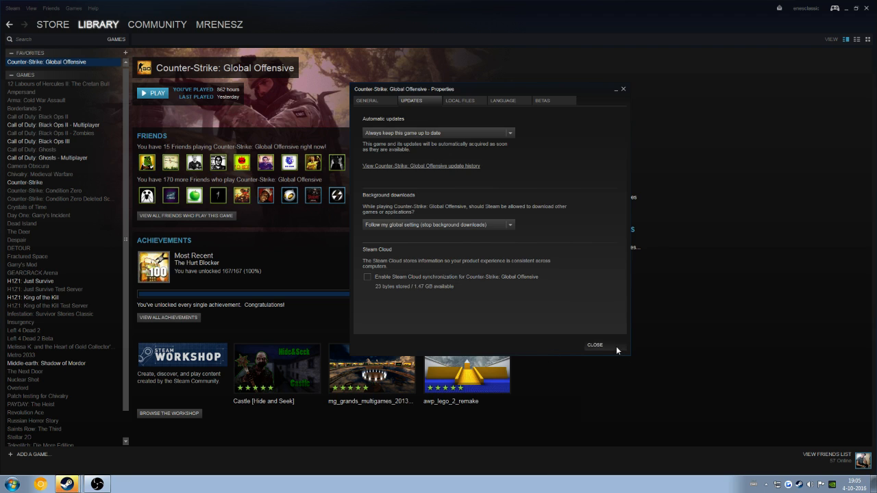
- Reopen the game's properties and go to its Local Files settings
right_click(46, 62)
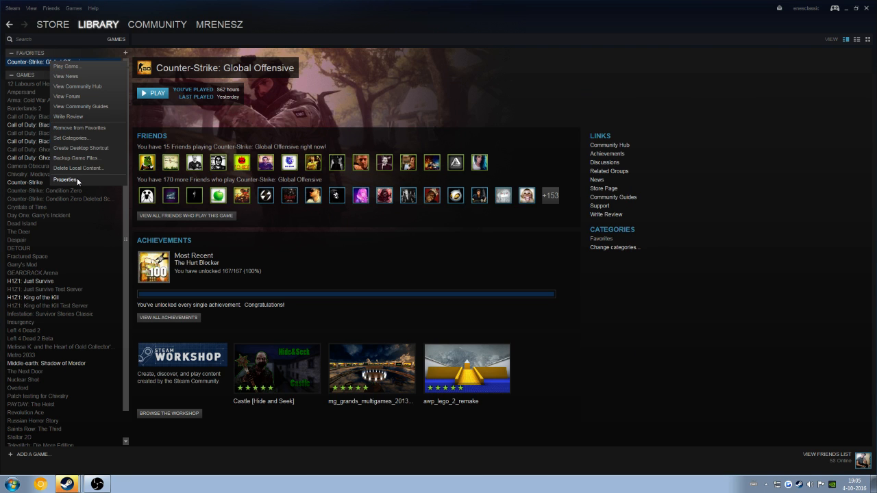
left_click(66, 179)
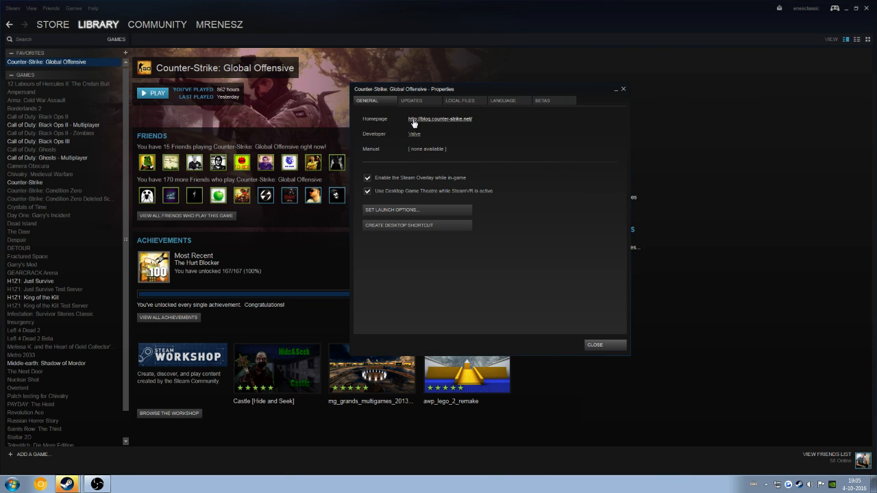
left_click(460, 102)
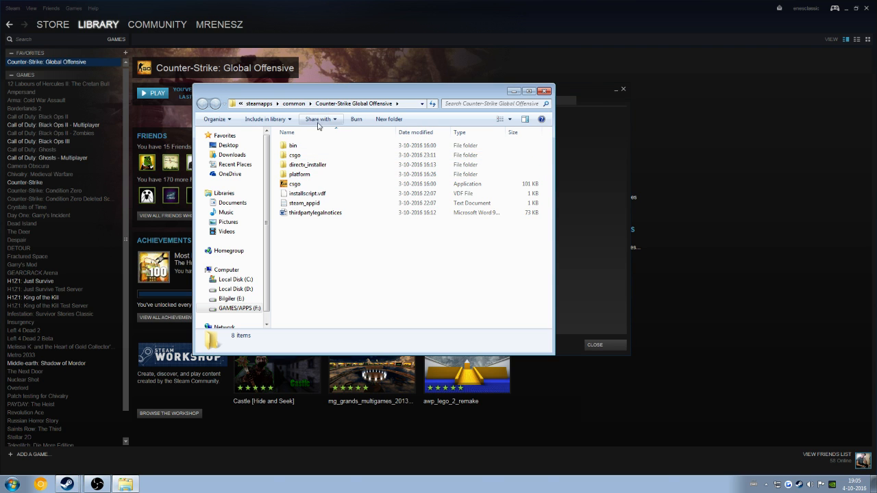
double_click(295, 155)
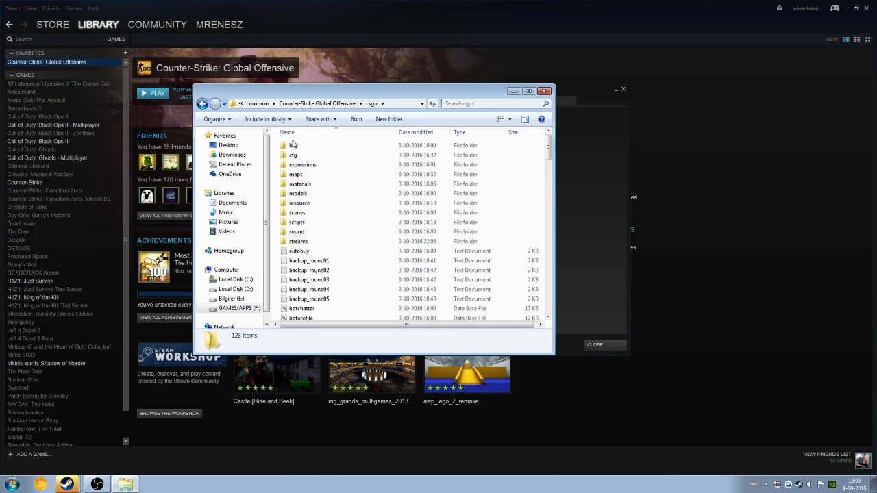
double_click(294, 155)
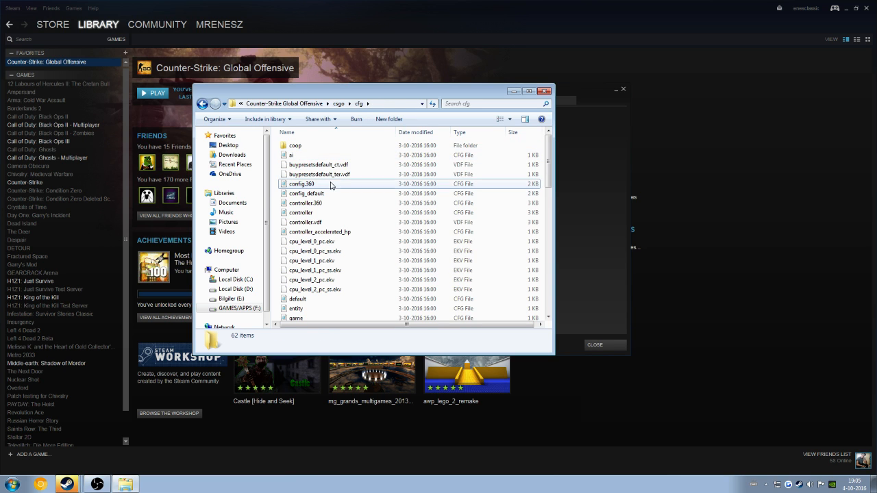
left_click(318, 174)
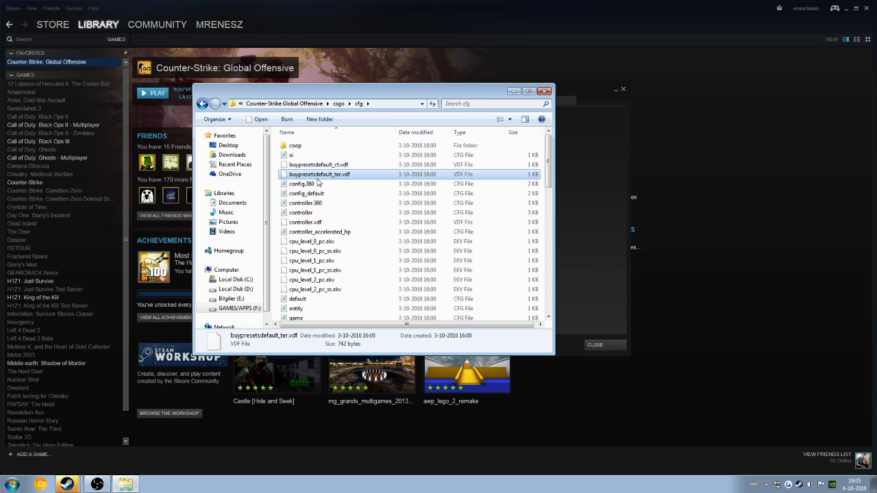
left_click(318, 165)
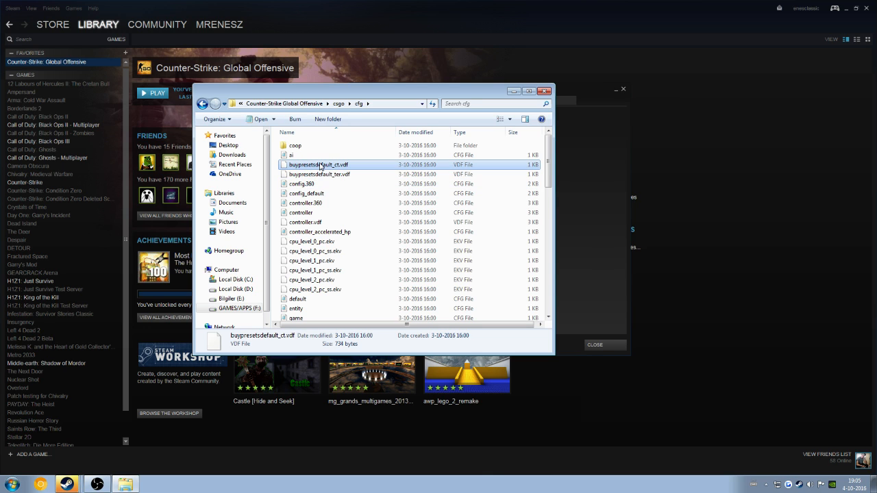
mouse_move(362, 206)
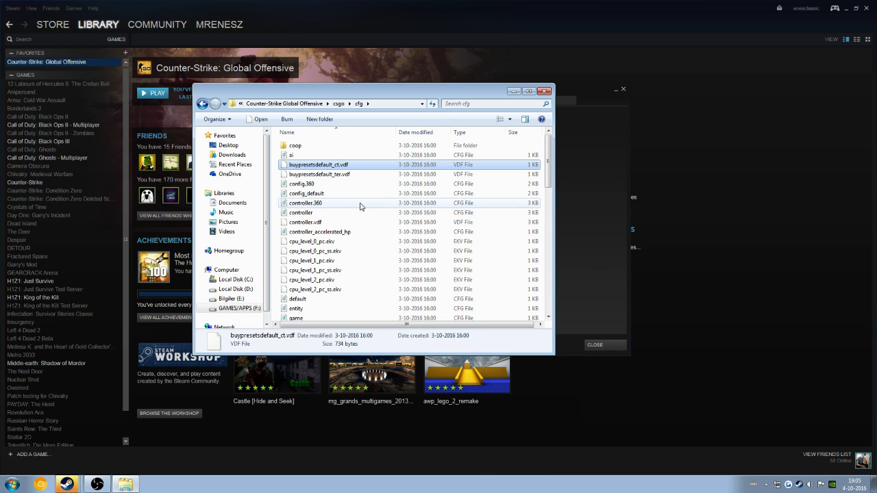
left_click(301, 184)
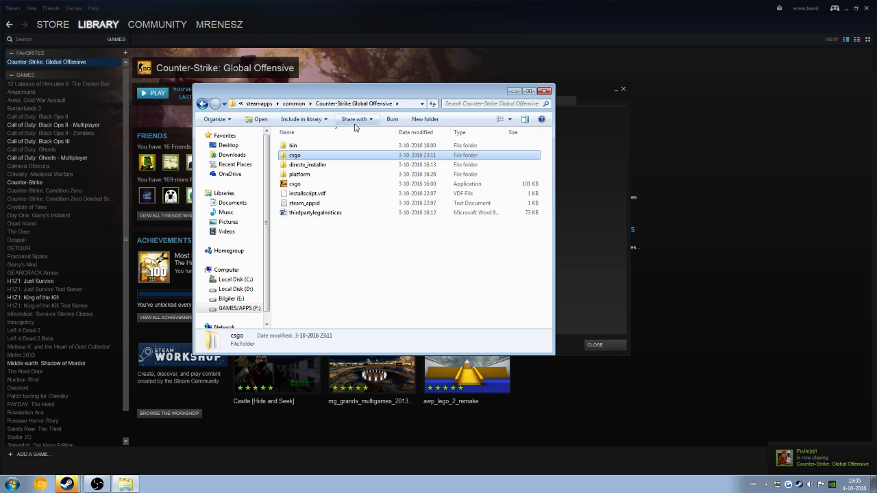
mouse_move(259, 104)
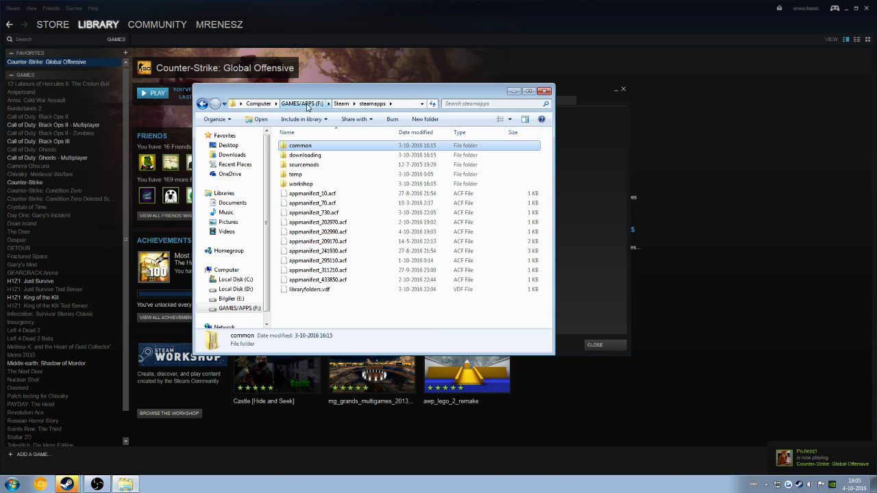
- Navigate up to the Steam root folder and enter its userdata folder
left_click(339, 104)
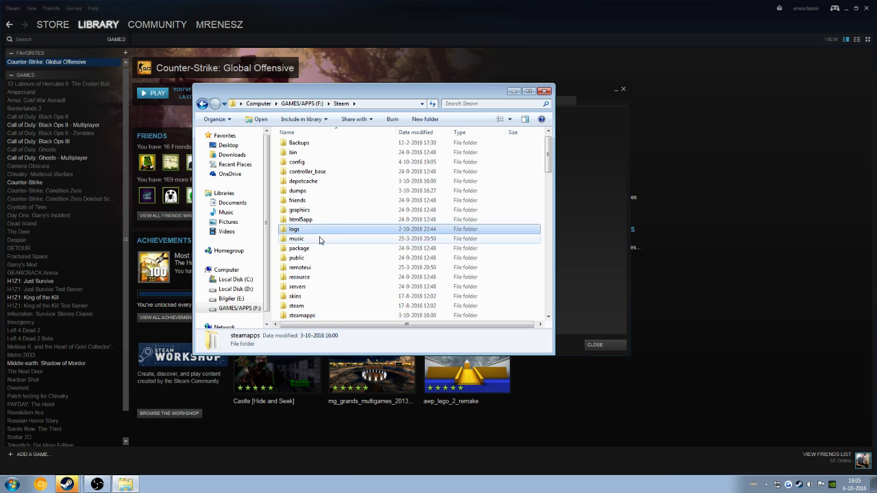
scroll("down", 3)
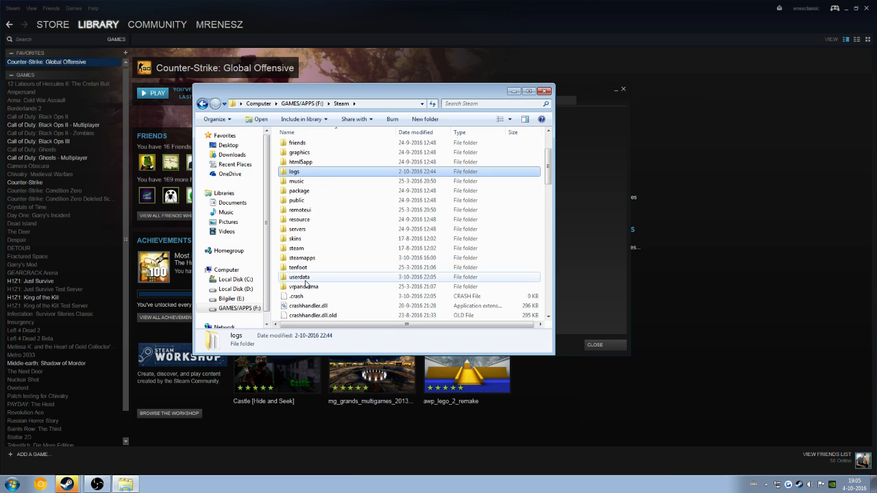
double_click(299, 277)
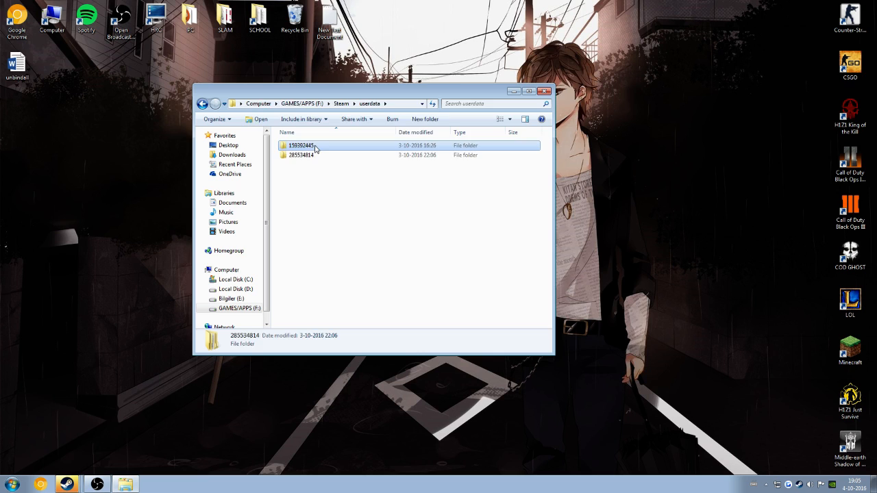
double_click(300, 145)
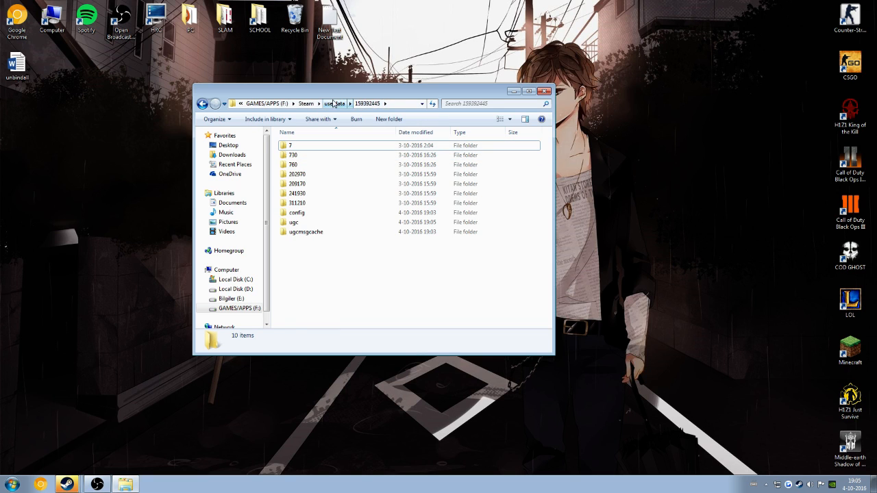
left_click(334, 104)
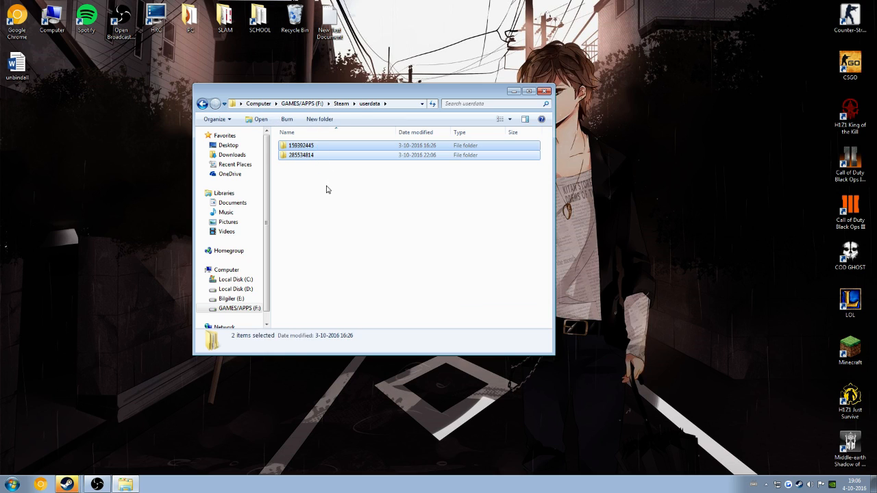
double_click(300, 146)
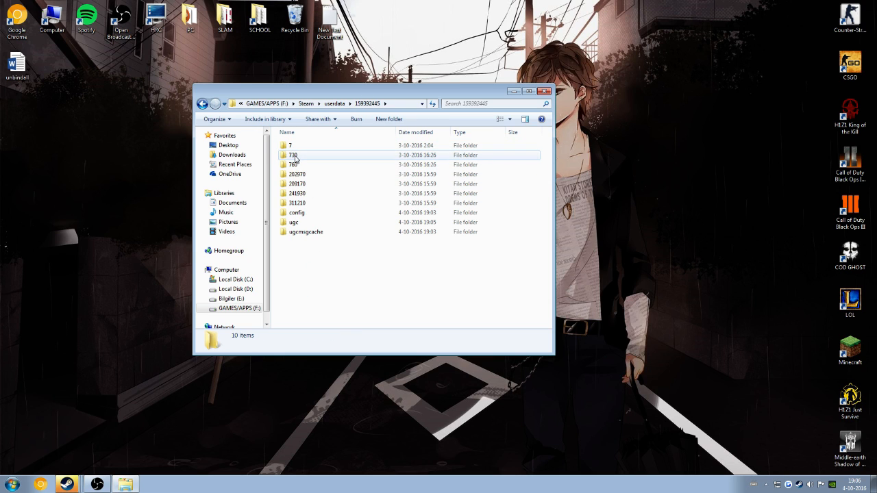
double_click(293, 155)
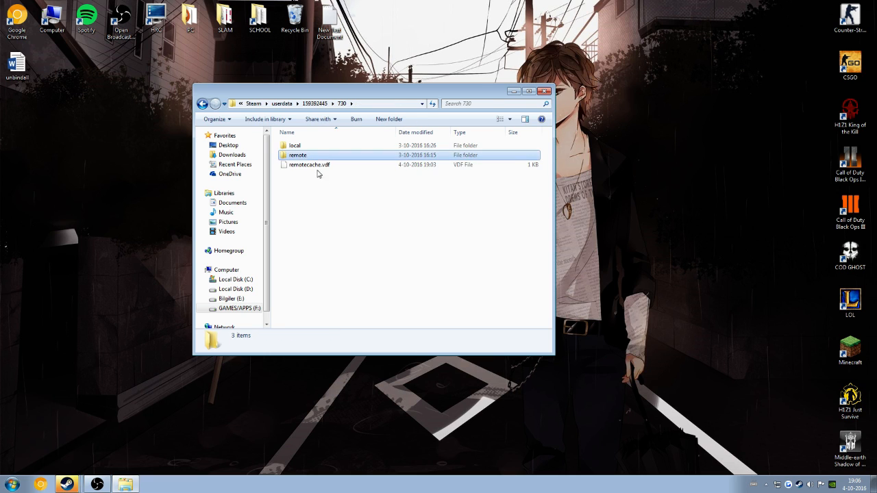
double_click(294, 145)
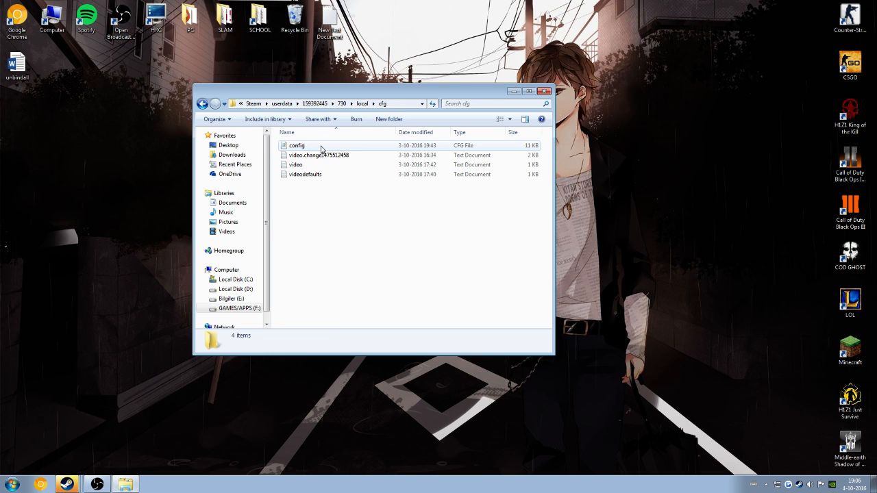
double_click(296, 146)
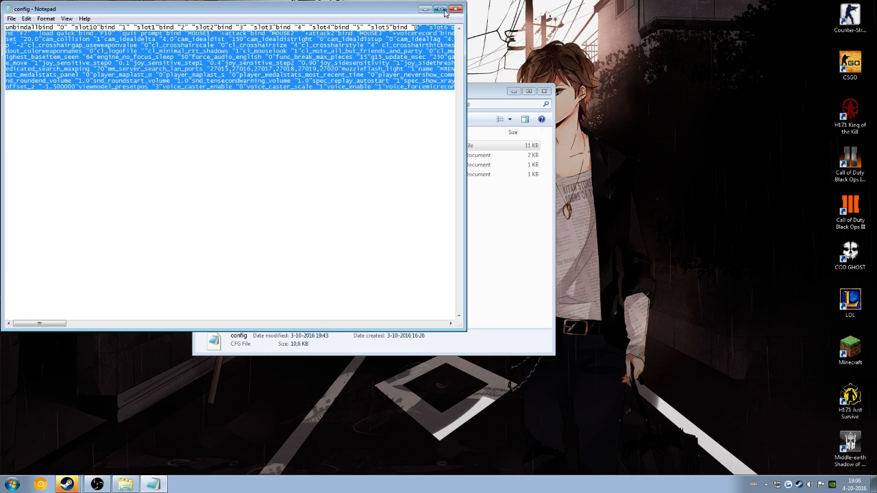
left_click(455, 8)
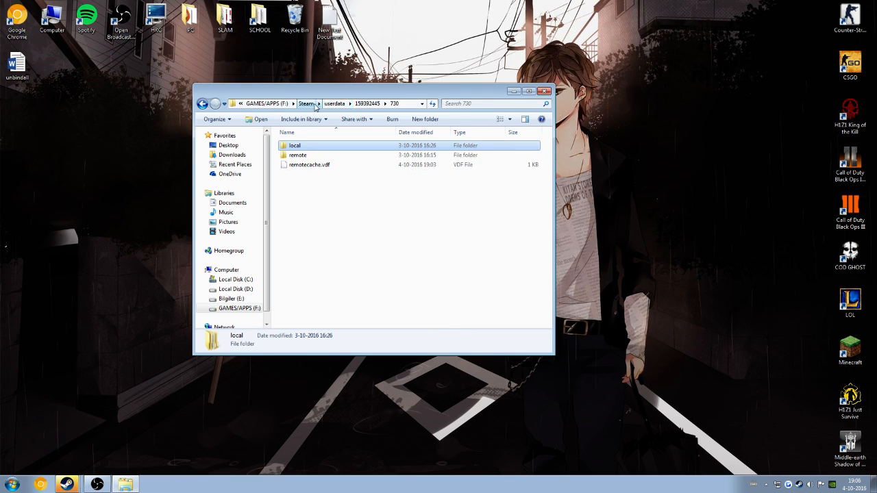
left_click(334, 104)
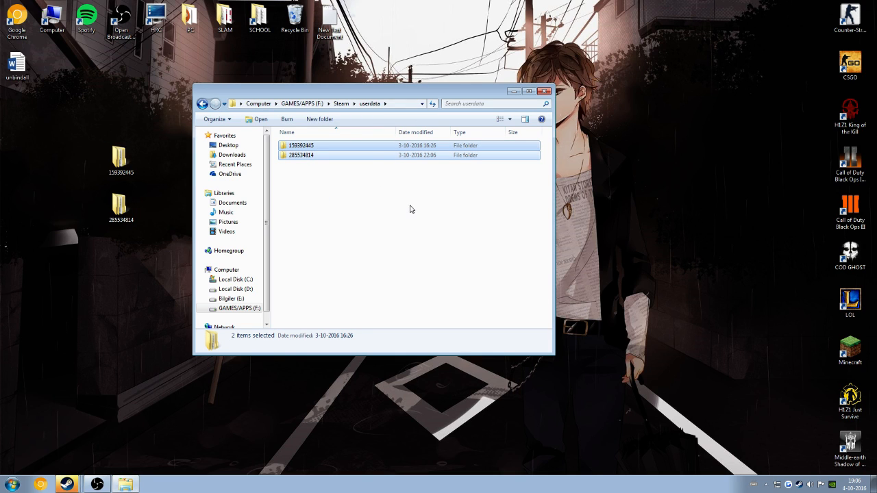
double_click(302, 155)
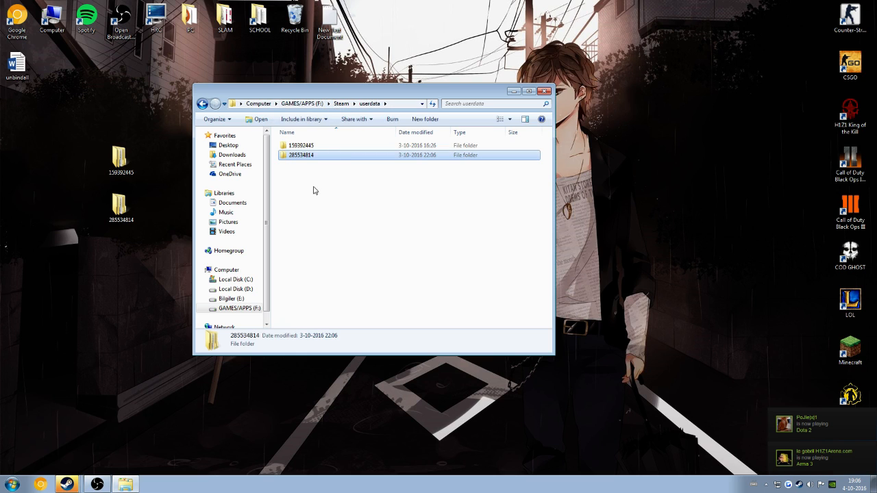
double_click(301, 154)
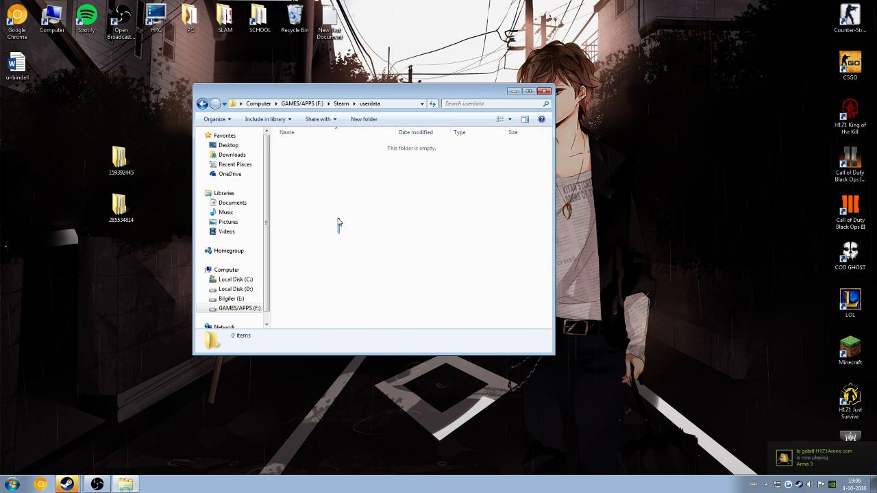
mouse_move(611, 186)
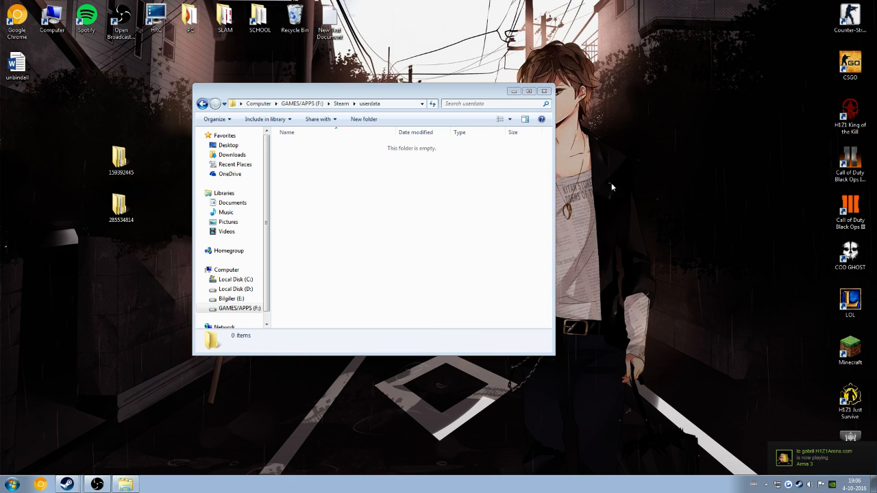
mouse_move(99, 424)
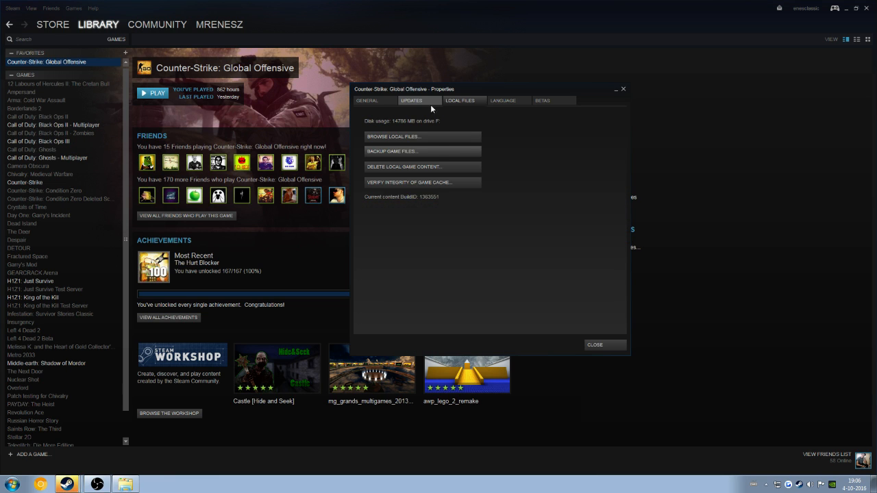
- Show Counter-Strike: Global Offensive's Local Files options in its properties window
left_click(411, 101)
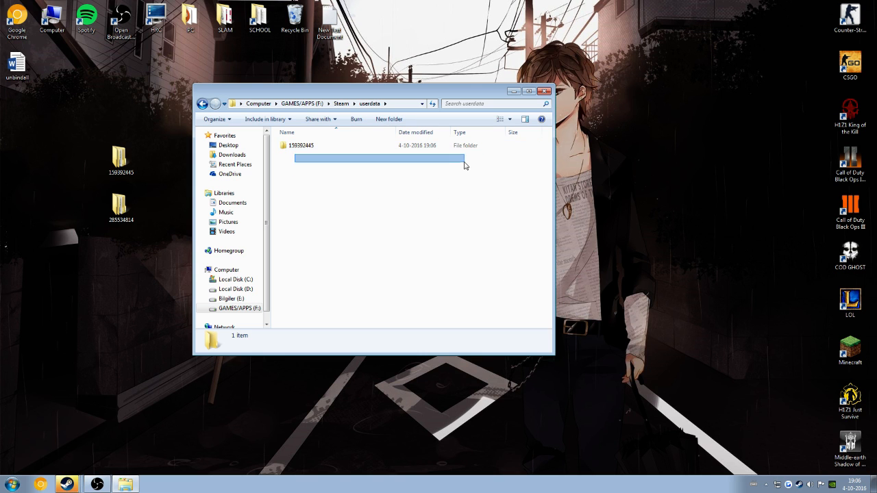
left_click(468, 157)
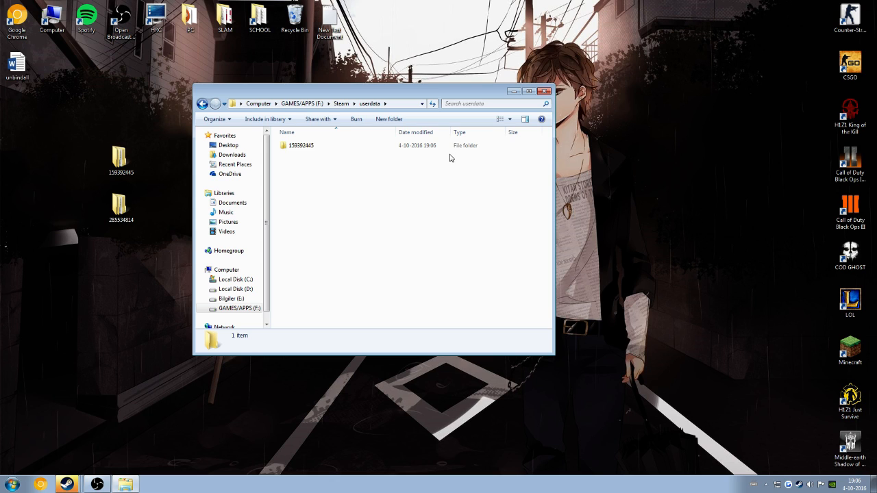
double_click(302, 146)
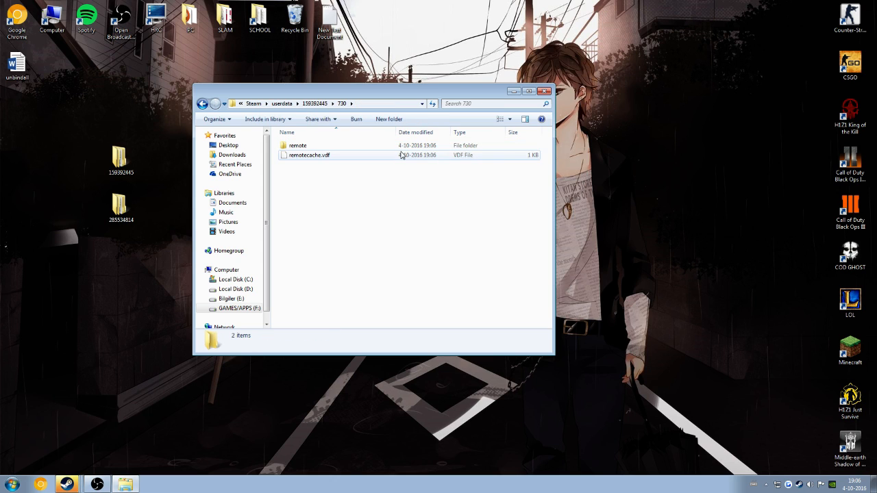
double_click(298, 145)
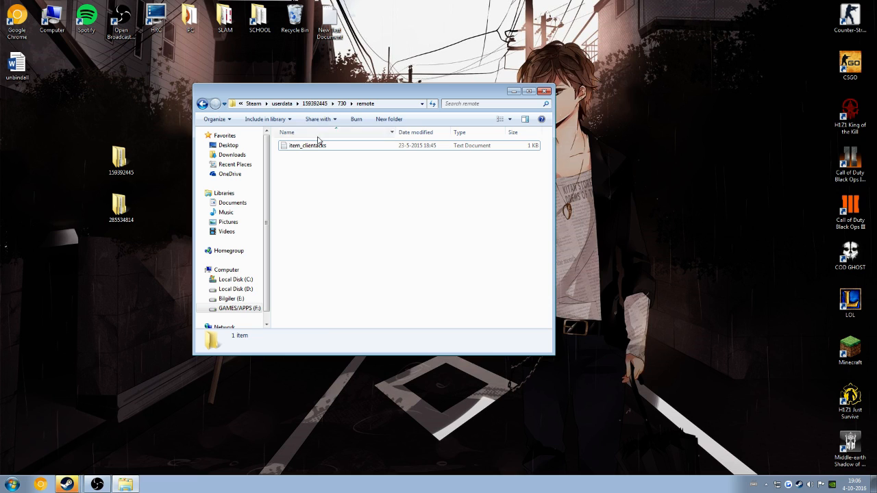
left_click(203, 104)
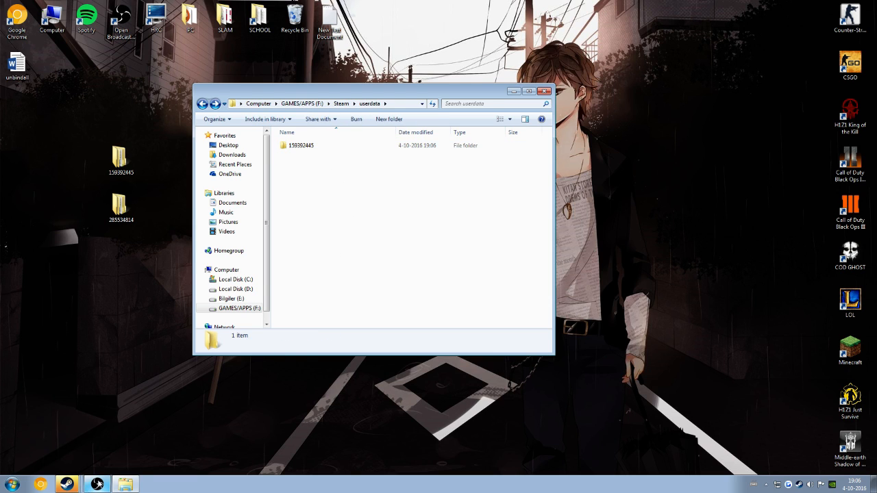